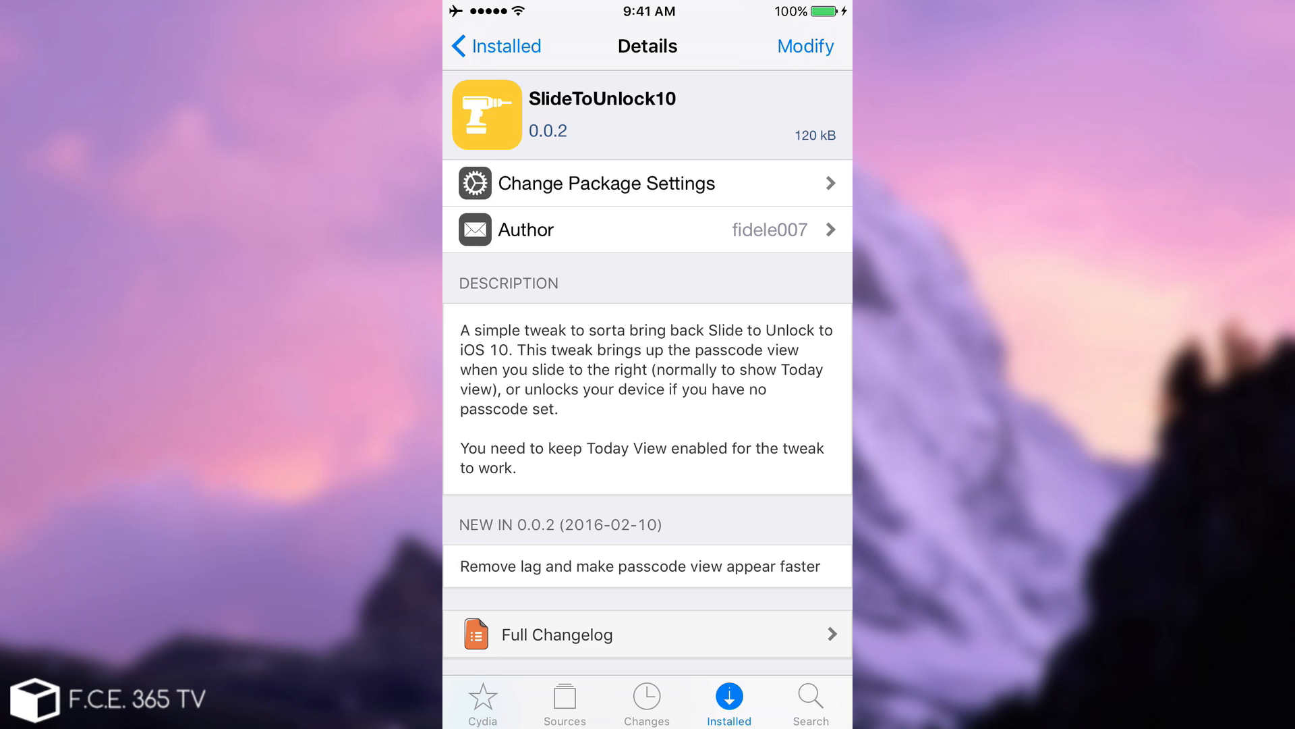
- Enter Settings > Touch ID & Passcode, authenticating with the device passcode
left_click(495, 46)
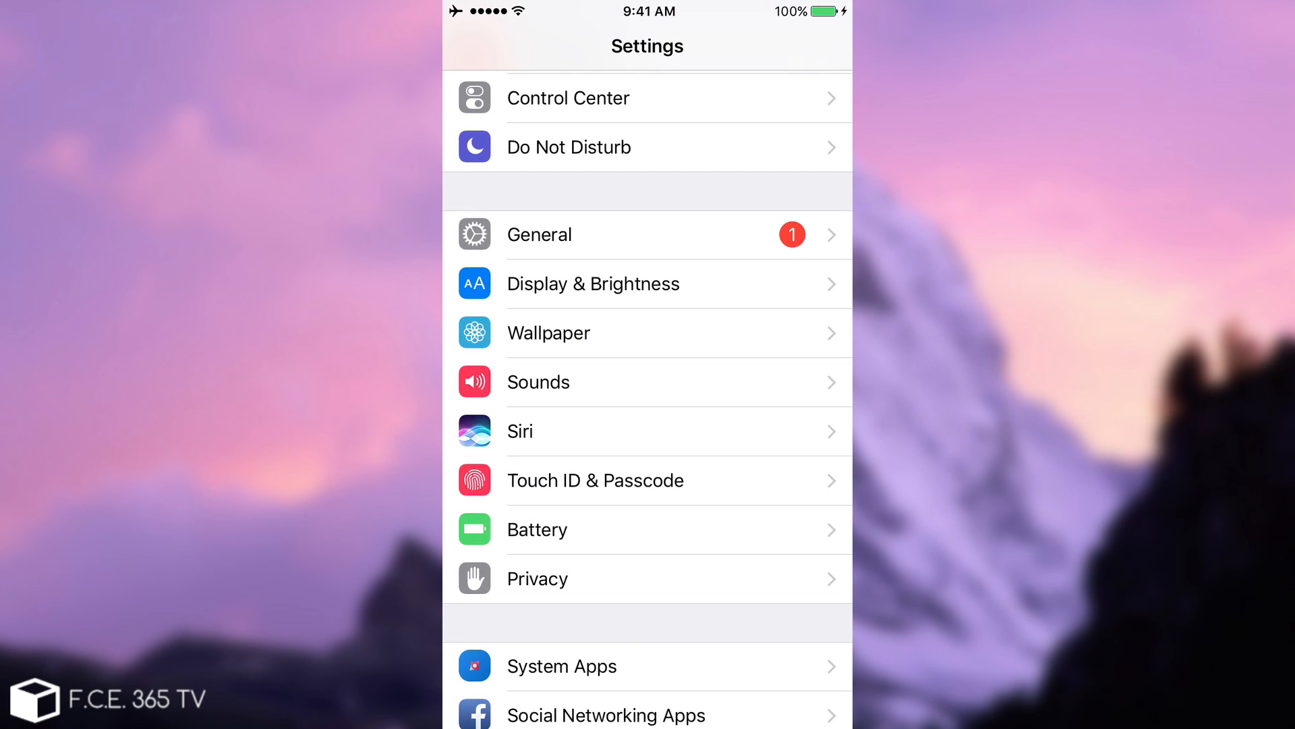
left_click(647, 431)
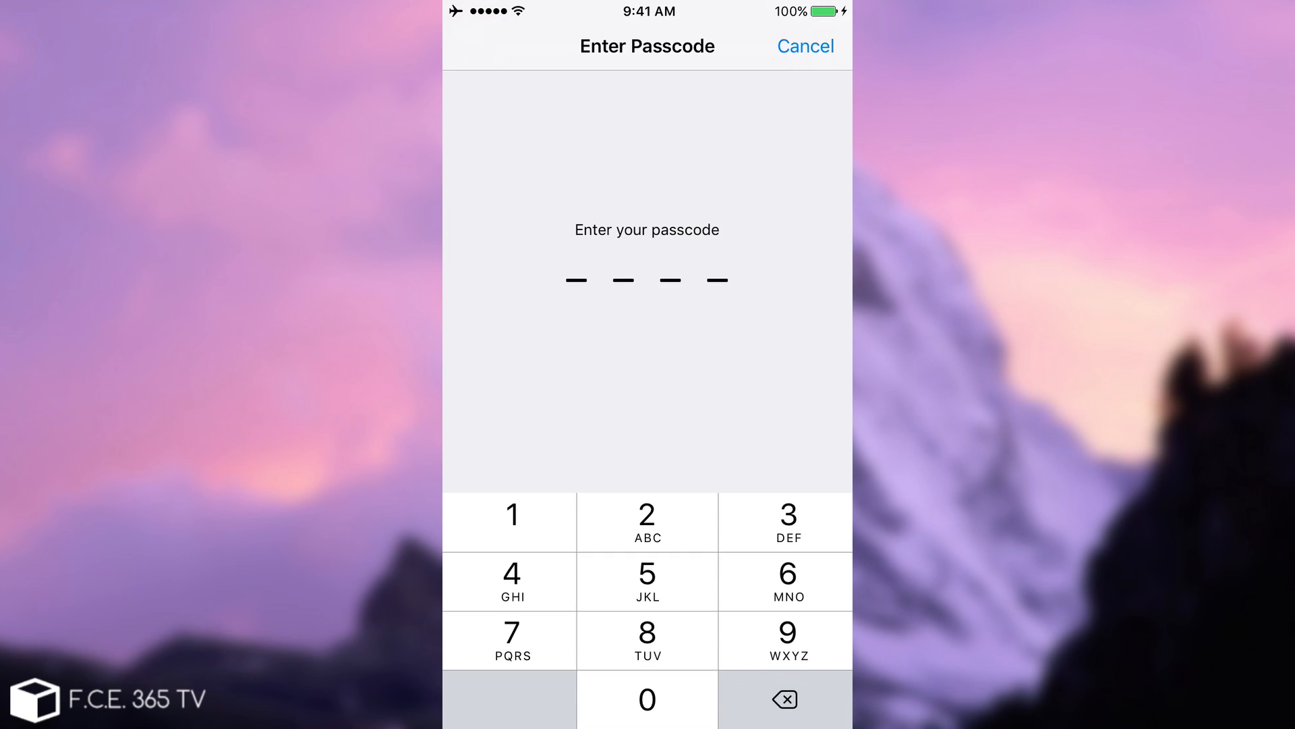
left_click(785, 522)
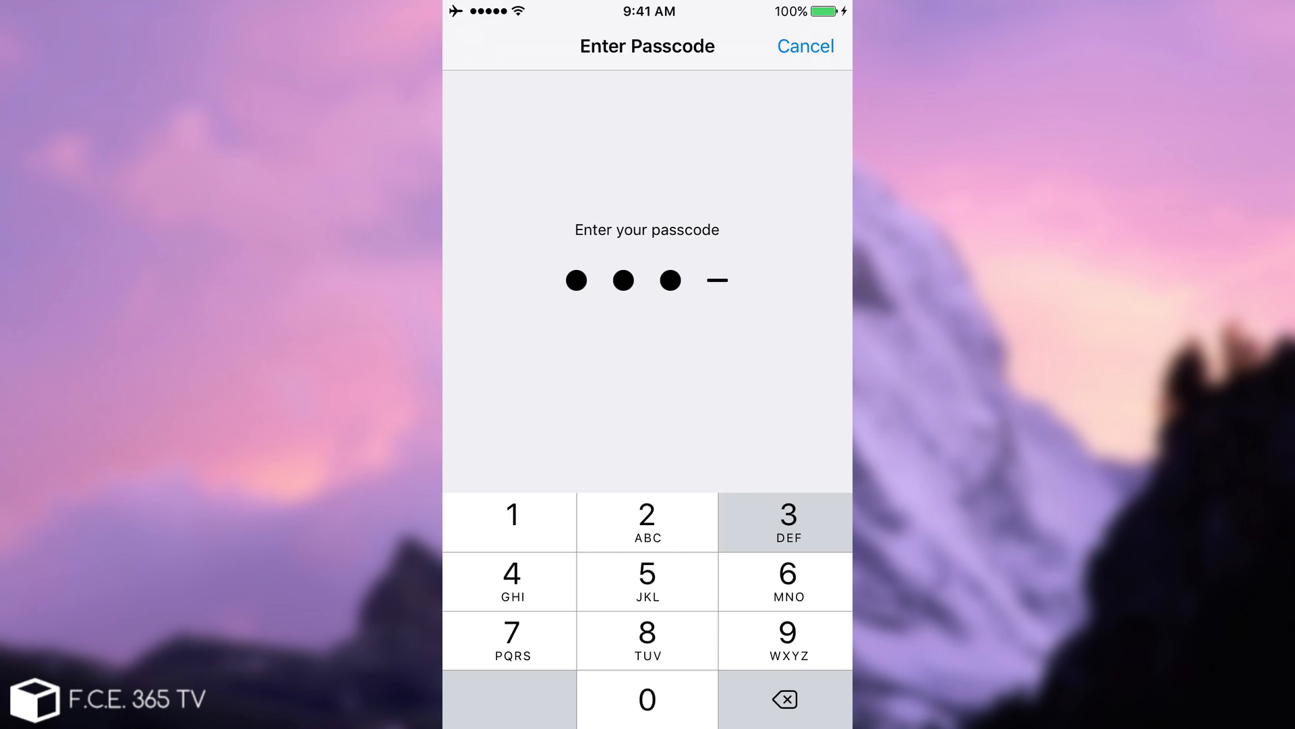
left_click(784, 522)
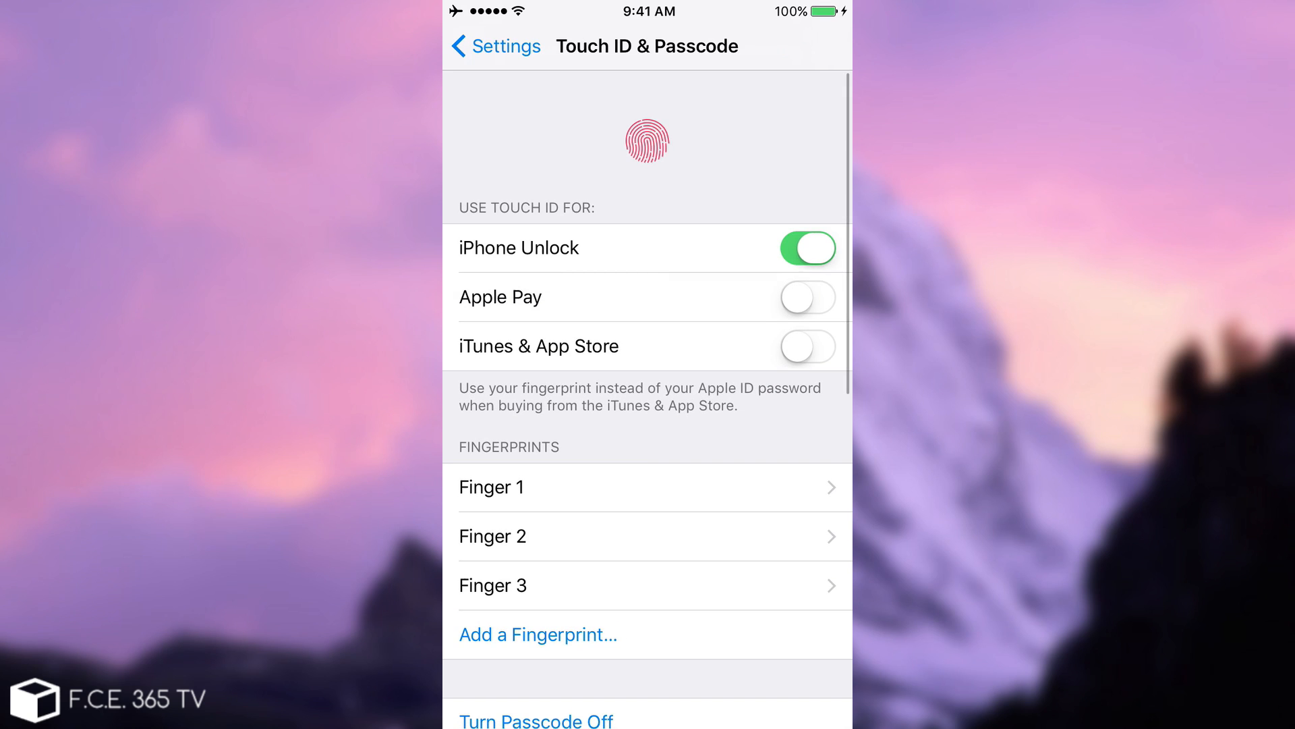
- Turn the device passcode off and lock the phone to try the tweak
scroll("down", 3)
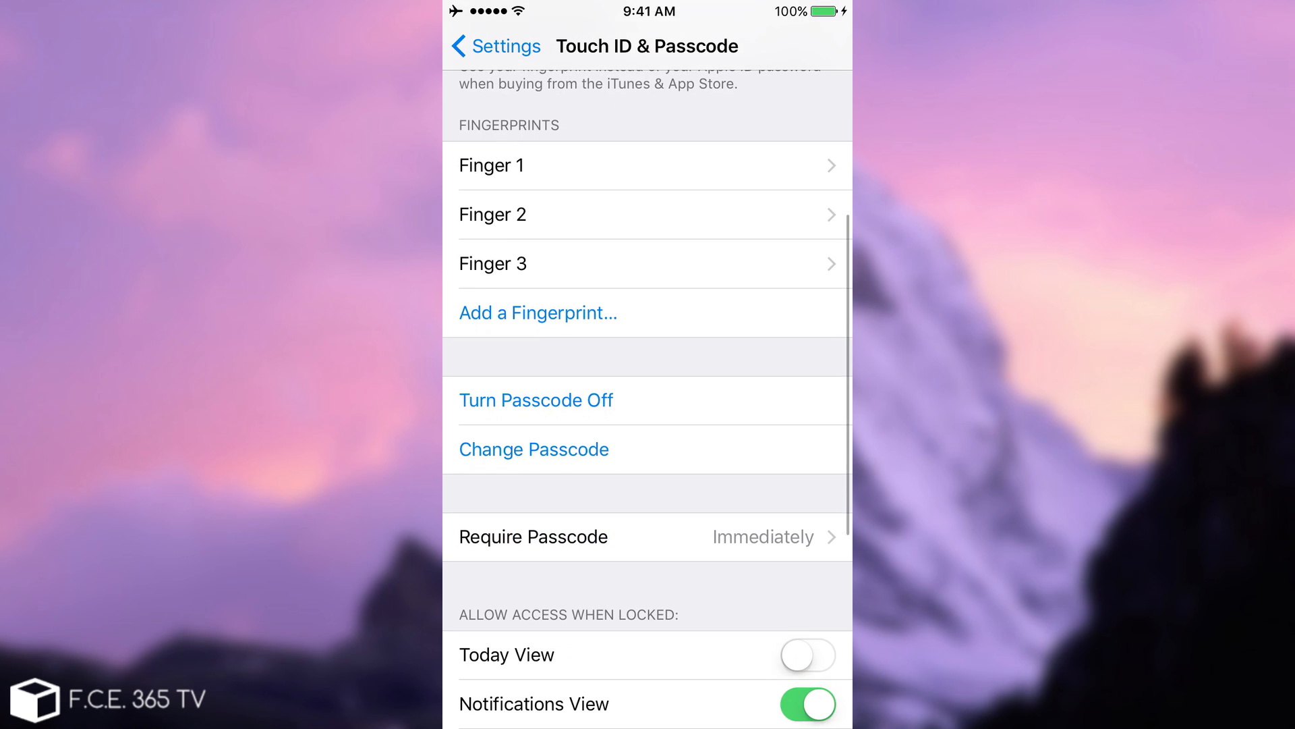
left_click(534, 399)
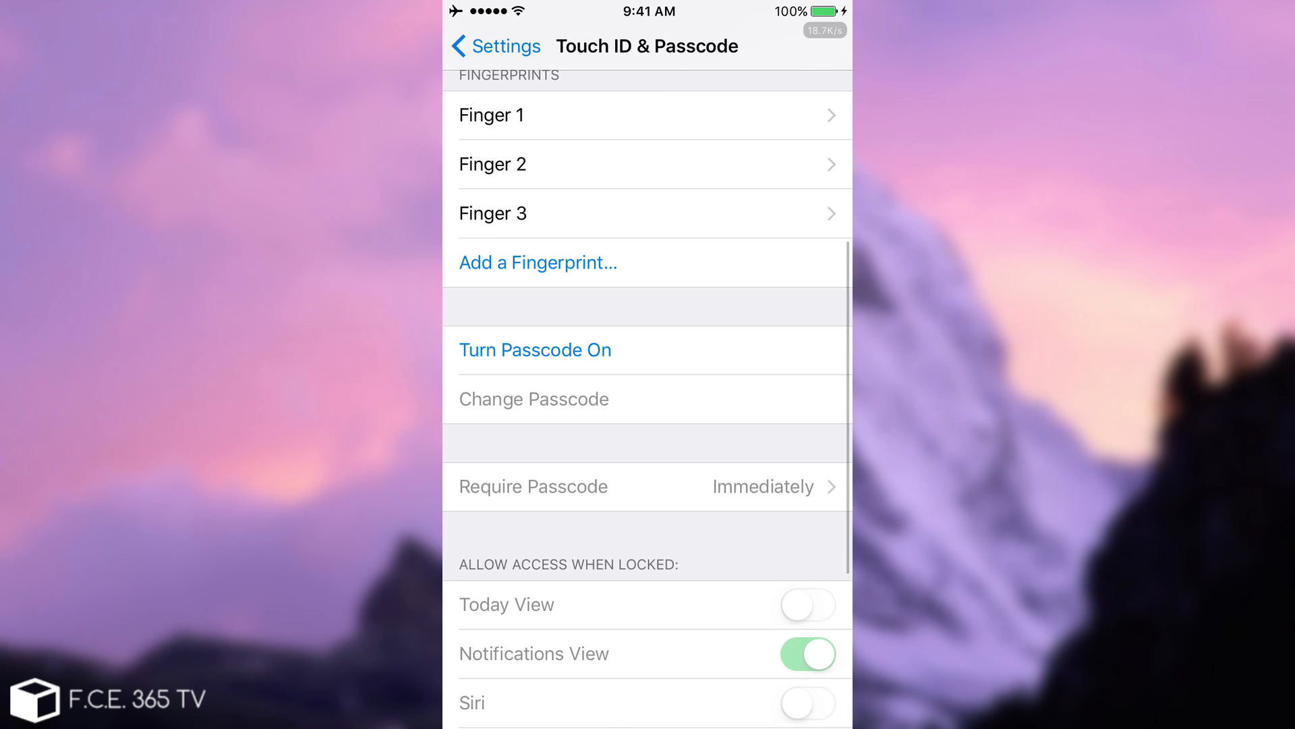
key("home")
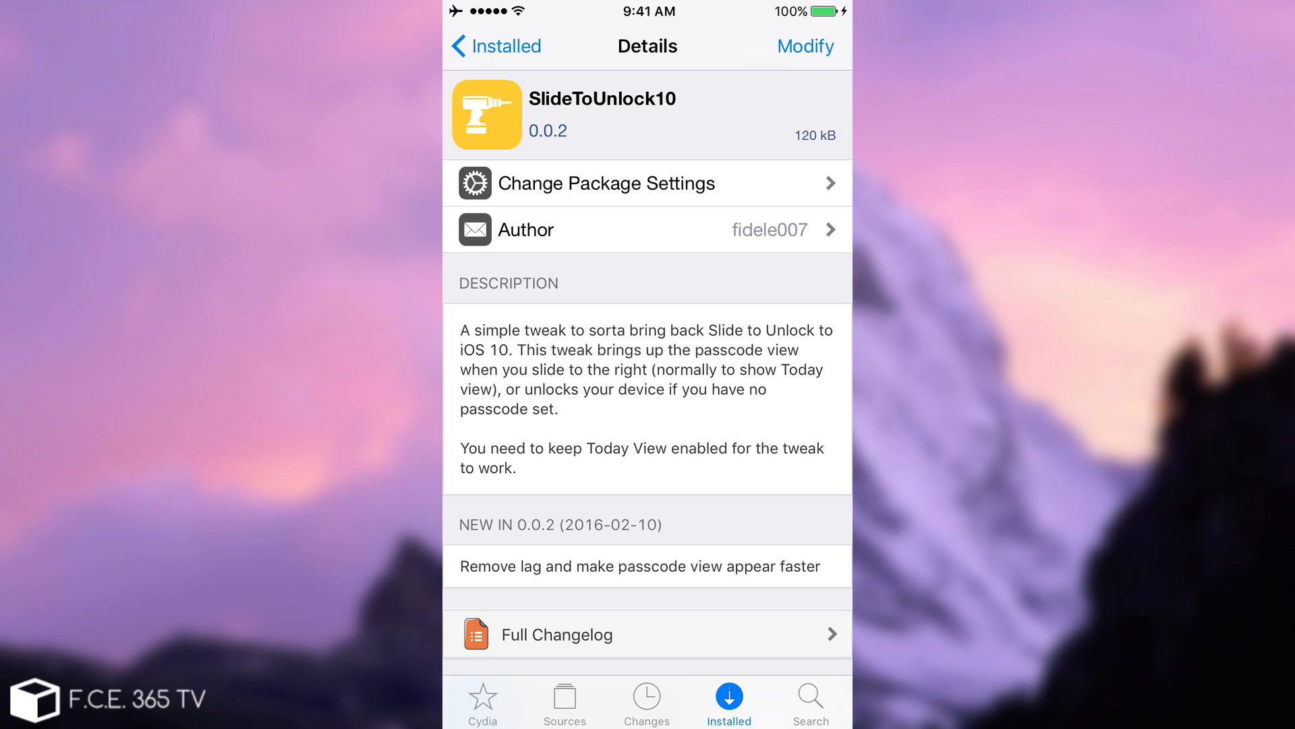
- Expand the Full Changelog on the SlideToUnlock10 details page, showing the 0.0.2 entry
scroll("down", 3)
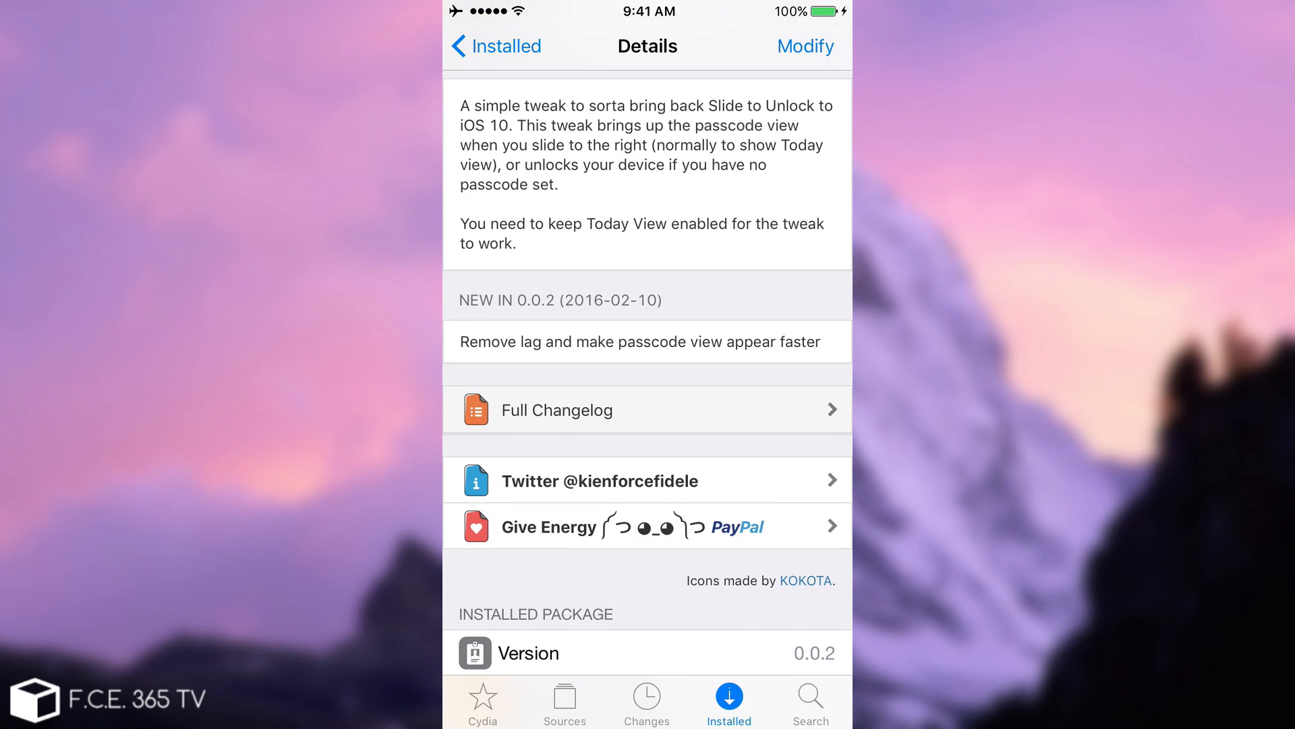
left_click(646, 409)
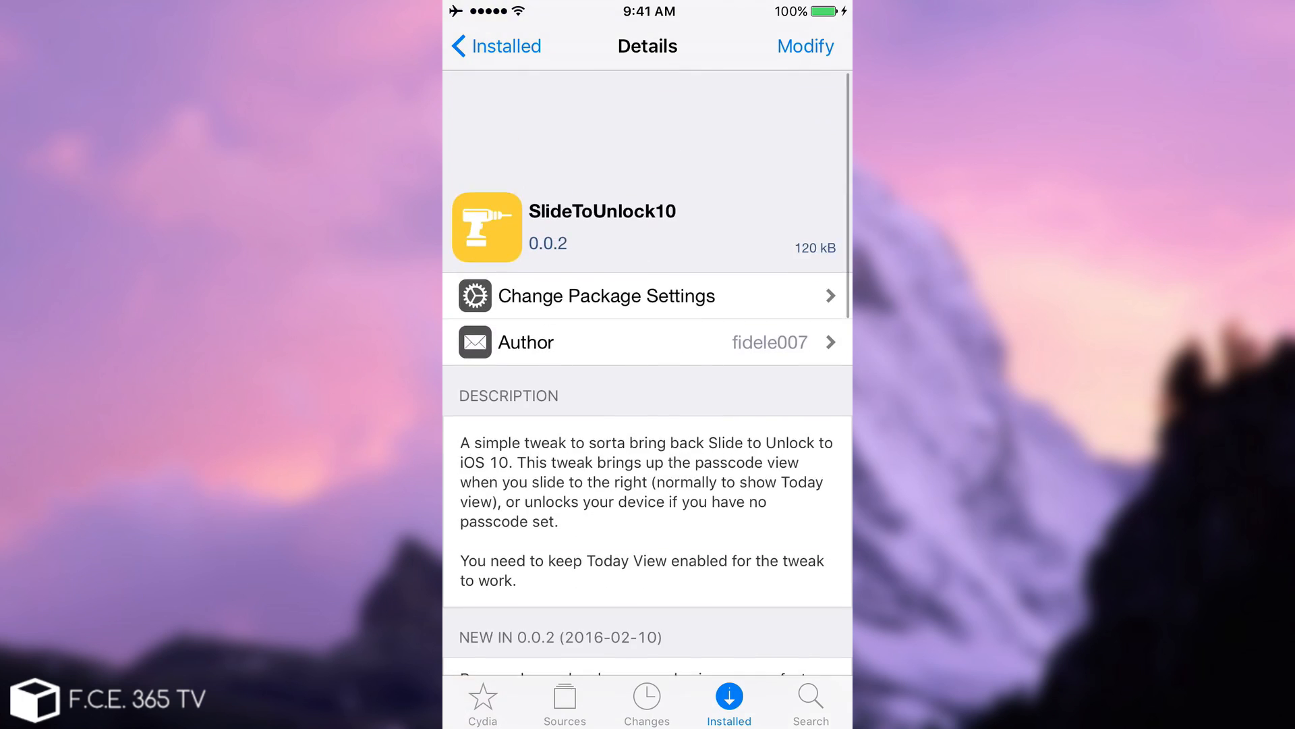
scroll("up", 3)
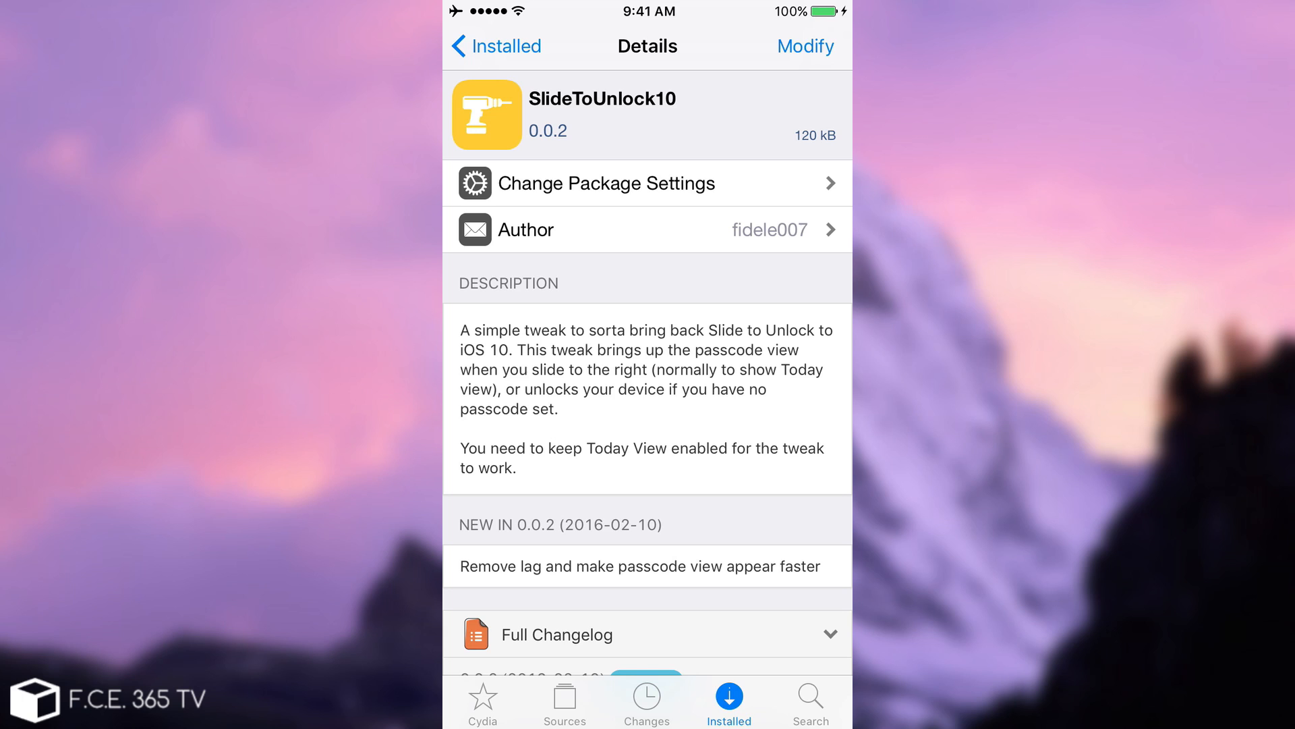
left_click(805, 46)
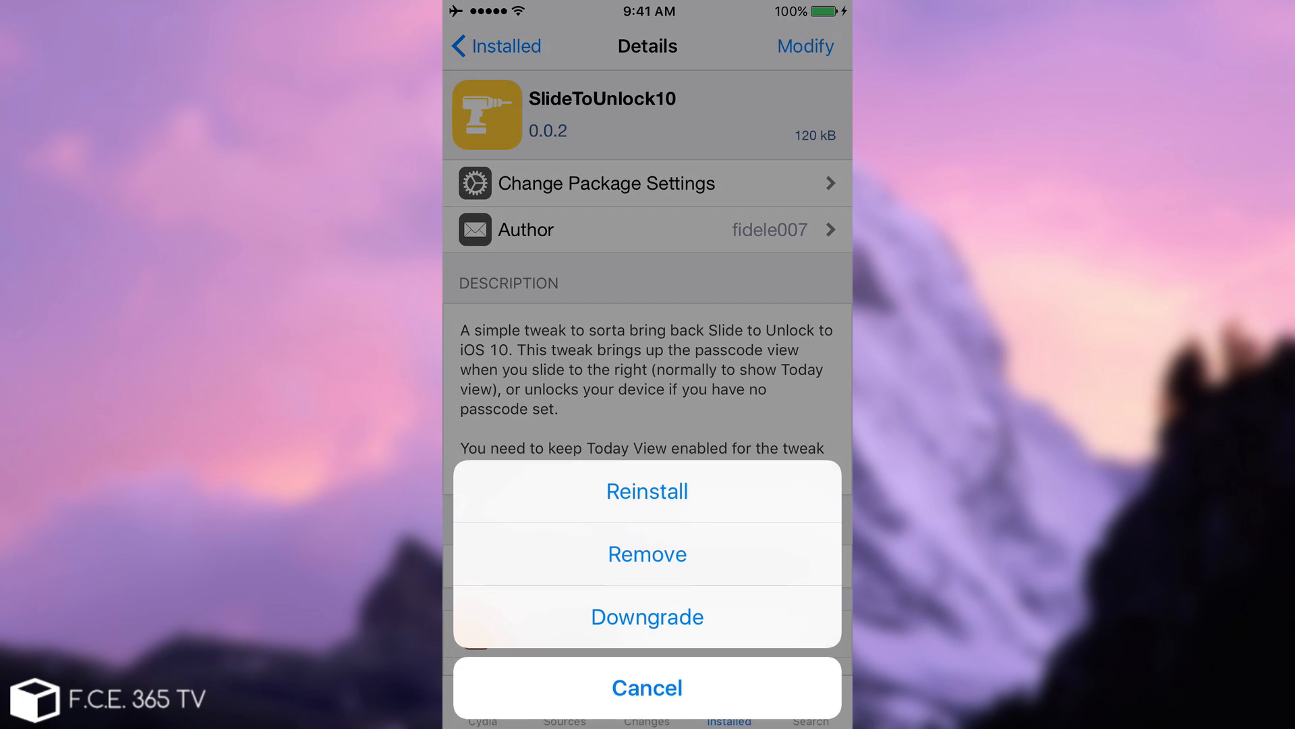
left_click(646, 687)
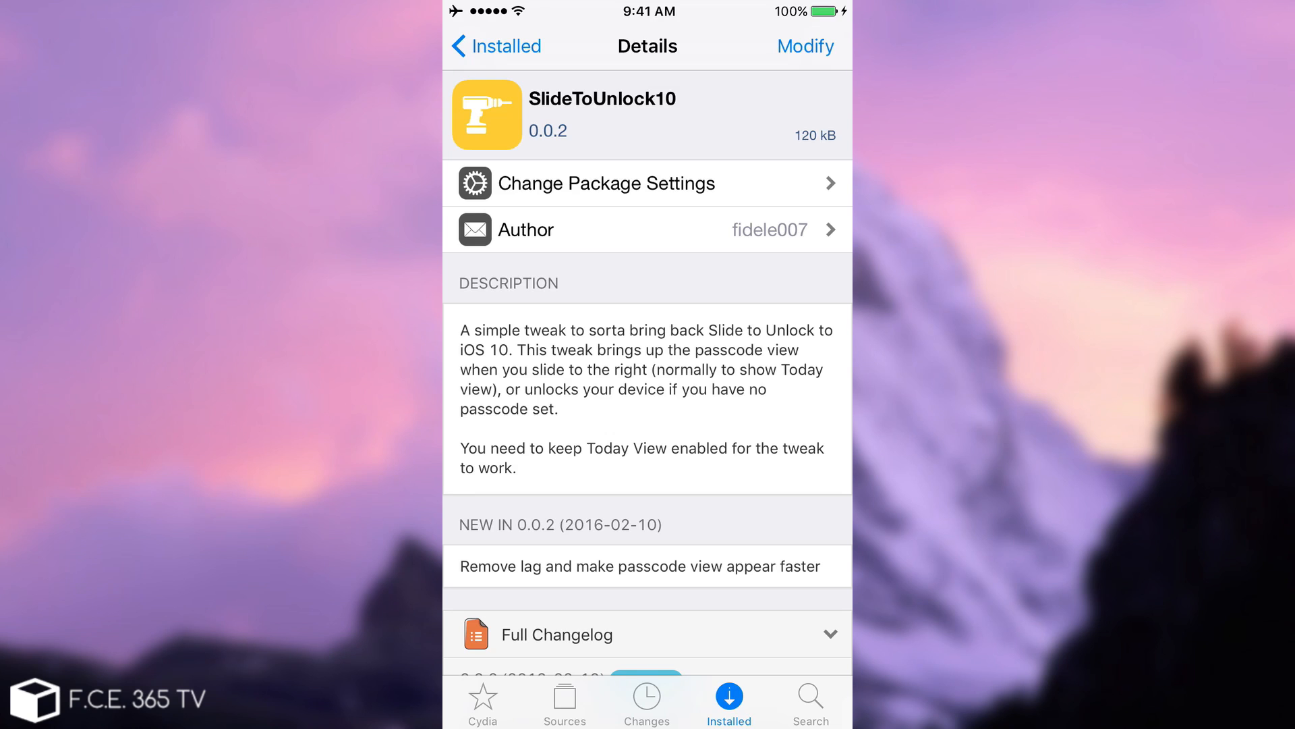
scroll("down", 3)
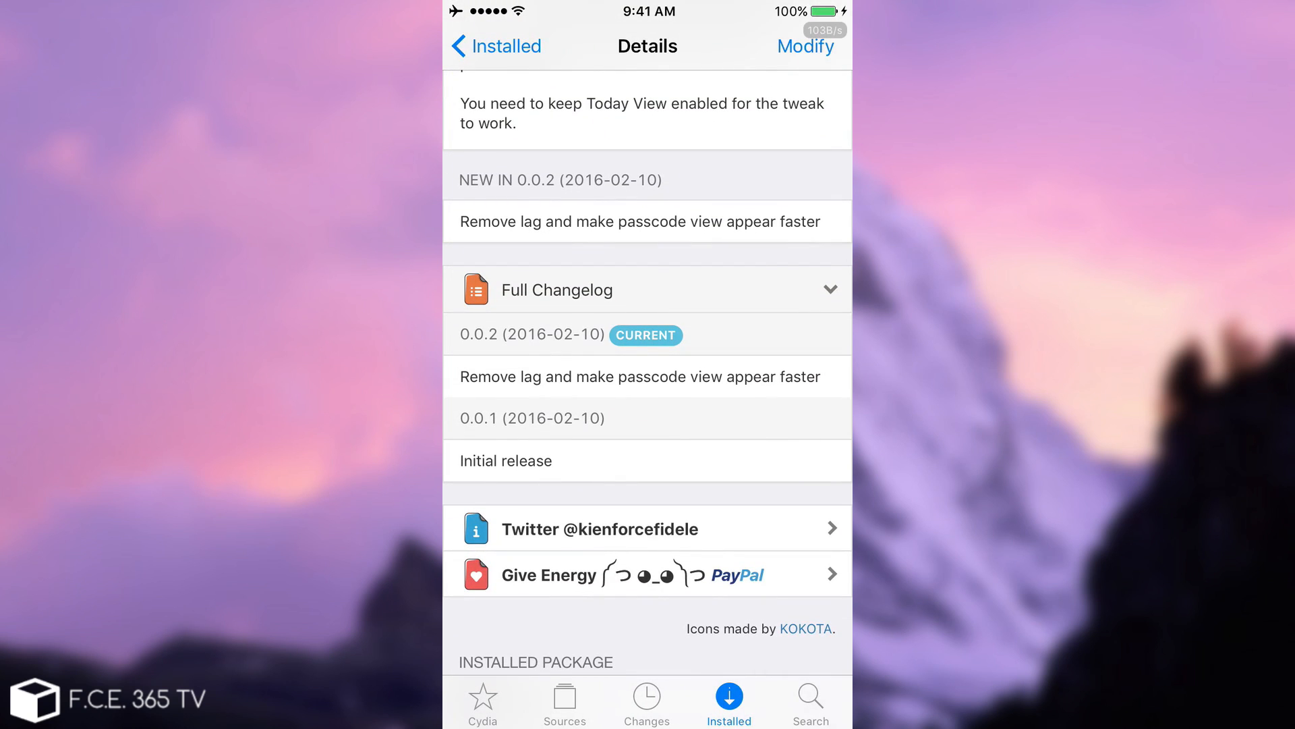